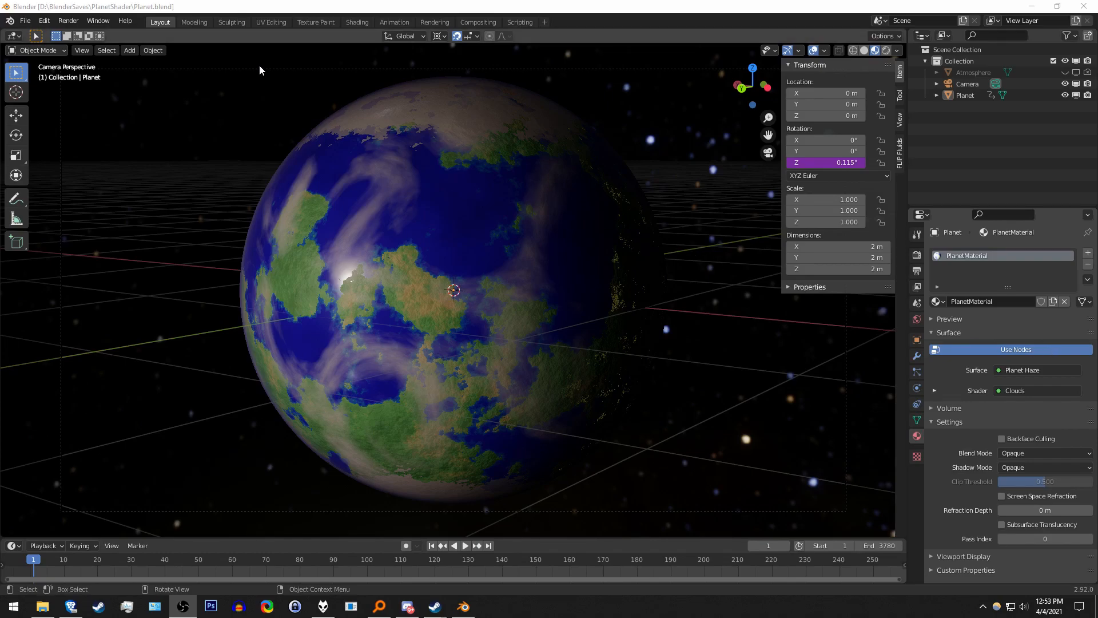
Switch to the Shading workspace to show PlanetMaterial's node tree.
left_click(357, 21)
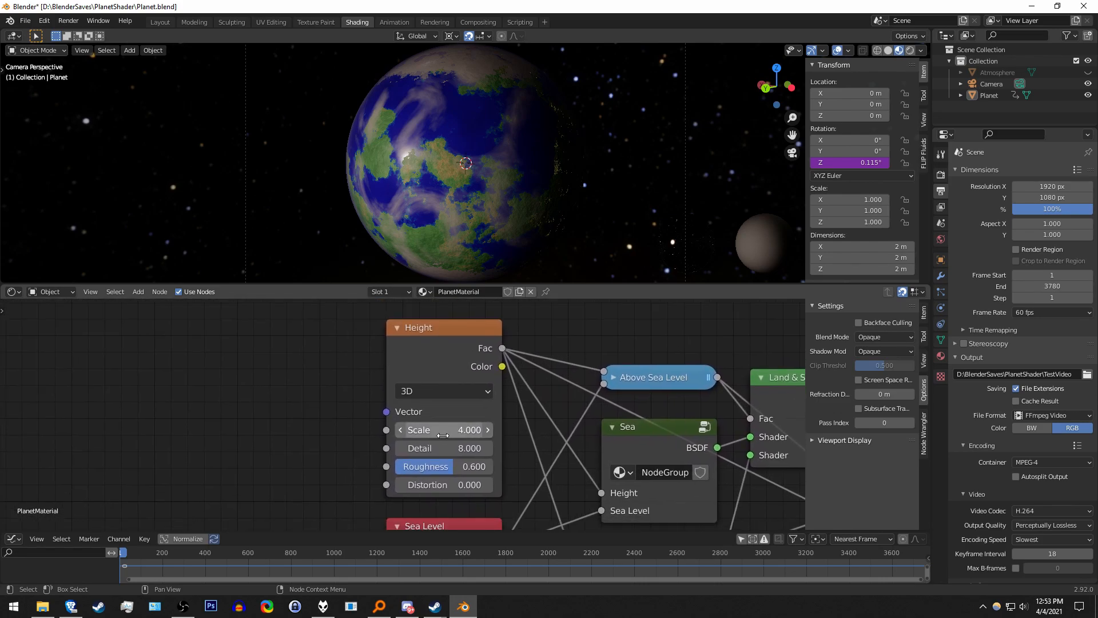
Set the Height noise scale to 5.14 and roughness to 0.774, with distortion reset to zero.
left_click_drag(443, 429, 490, 429)
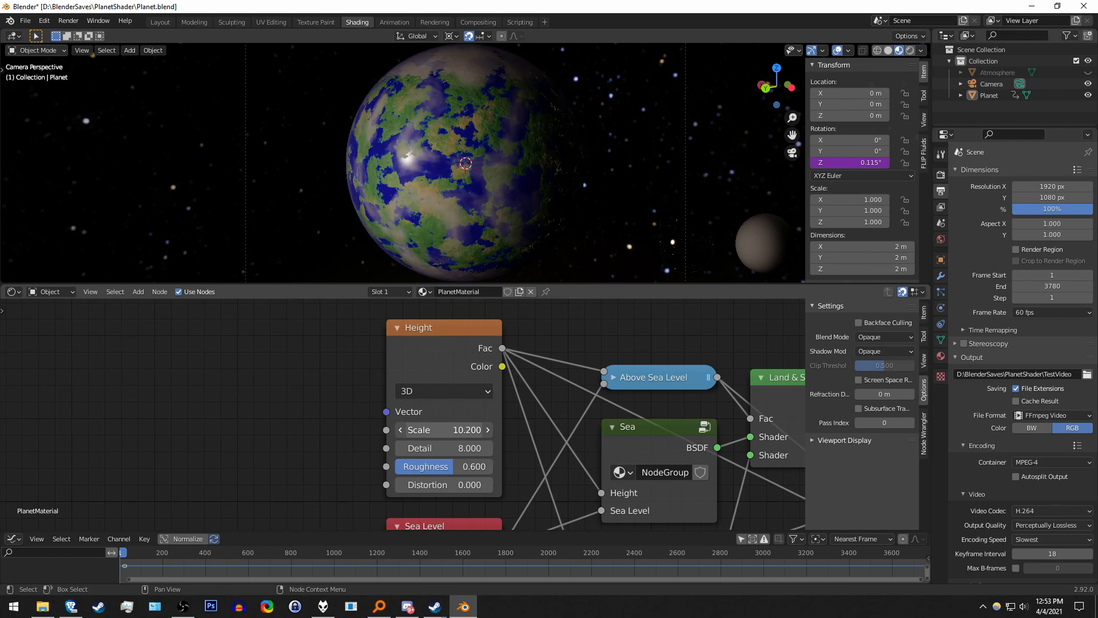
left_click_drag(462, 430, 407, 429)
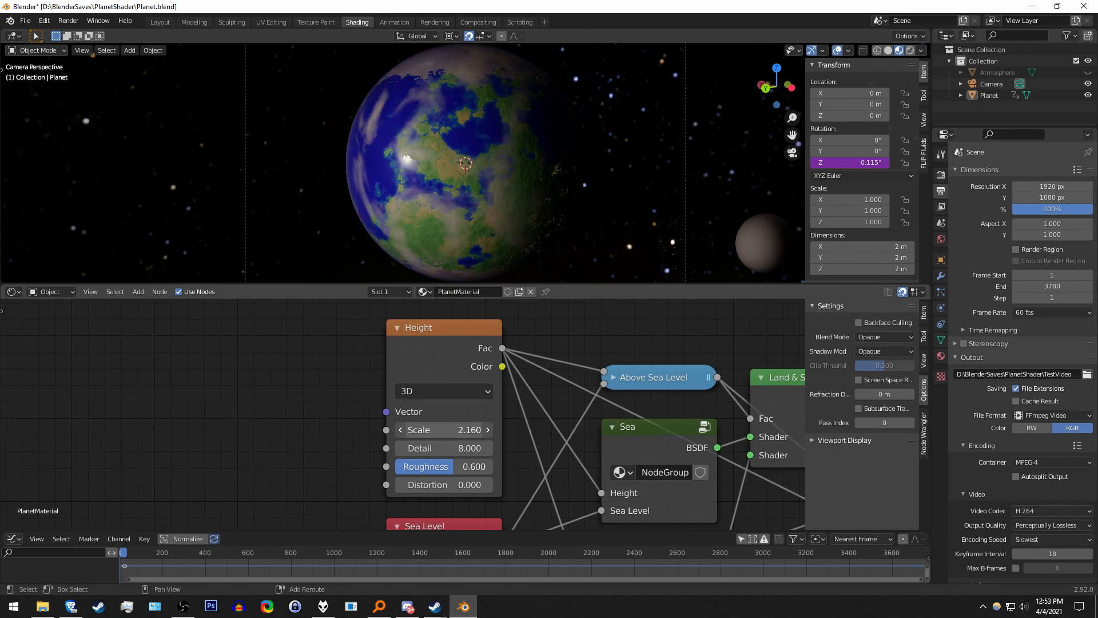
left_click_drag(449, 429, 469, 430)
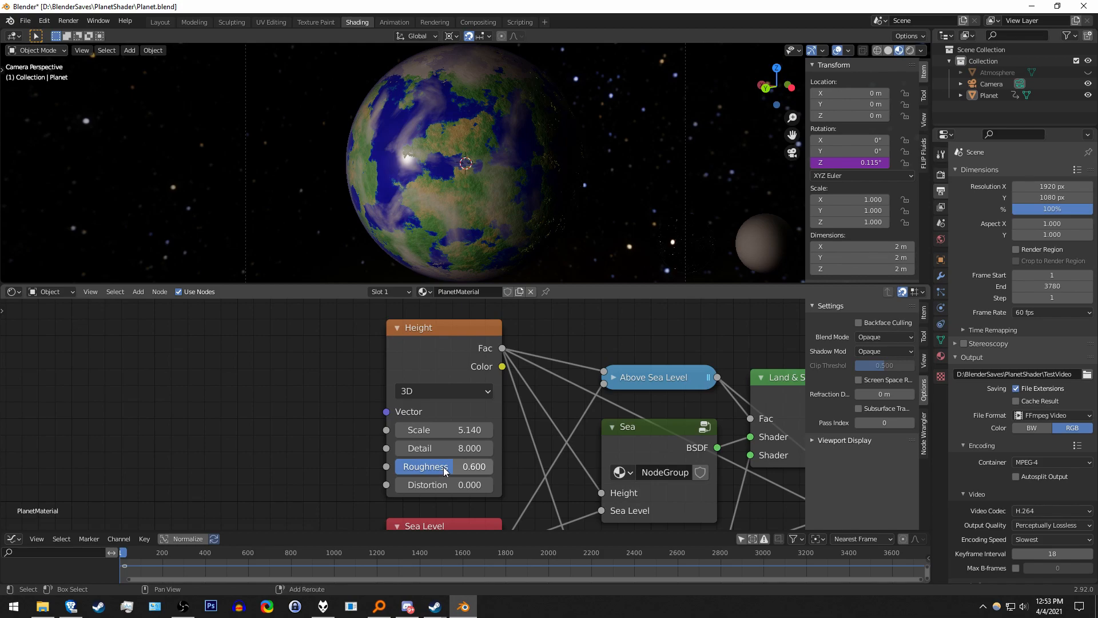
left_click_drag(474, 465, 445, 466)
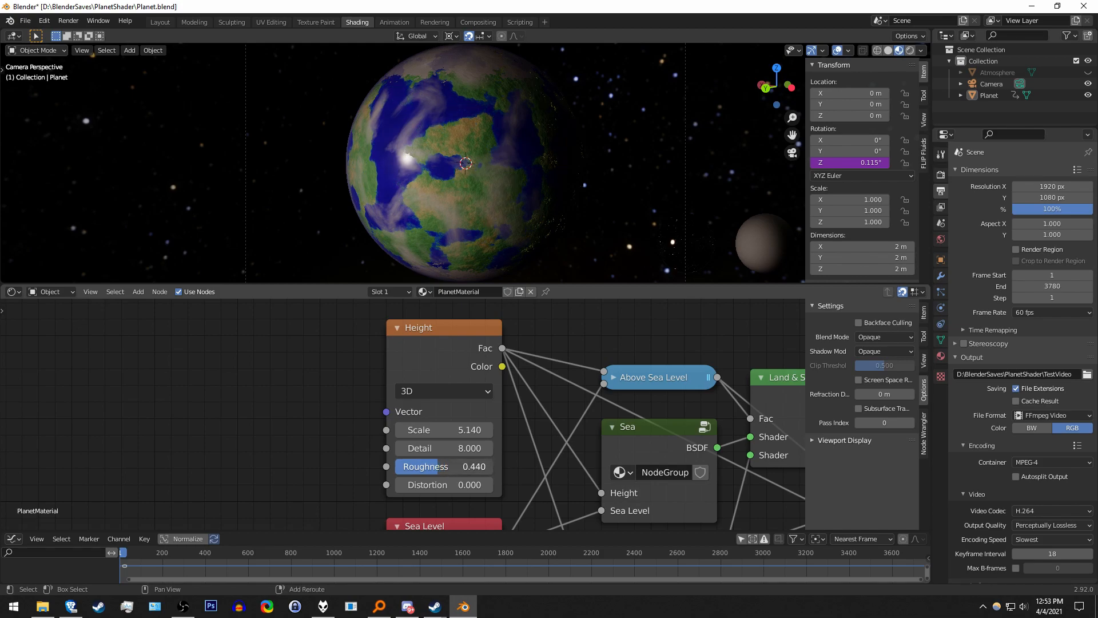
left_click_drag(448, 467, 434, 467)
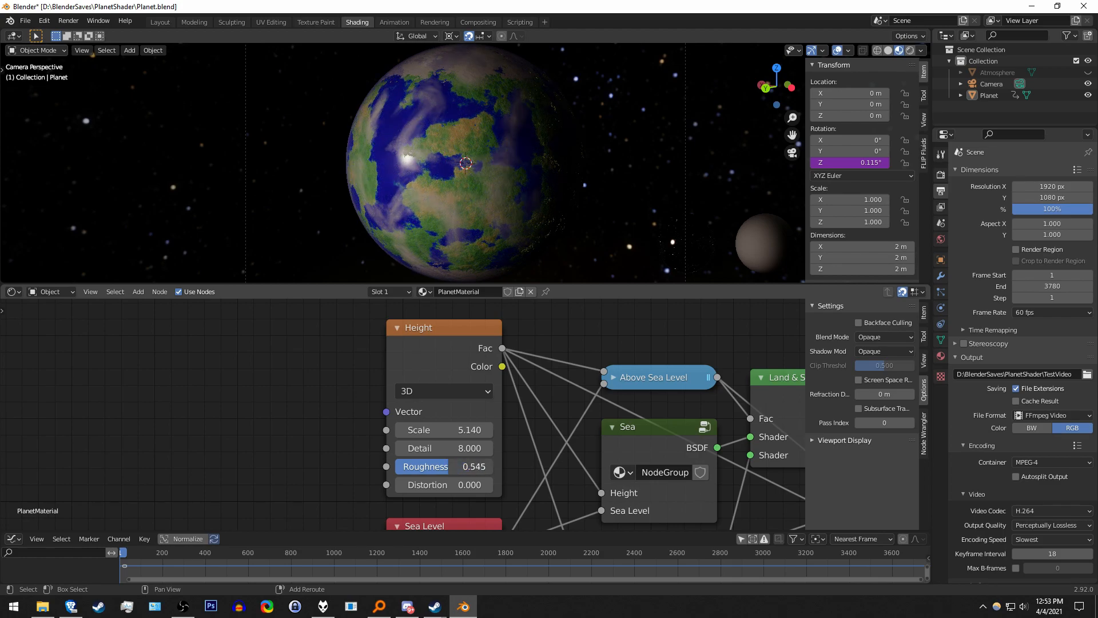
left_click_drag(427, 465, 476, 465)
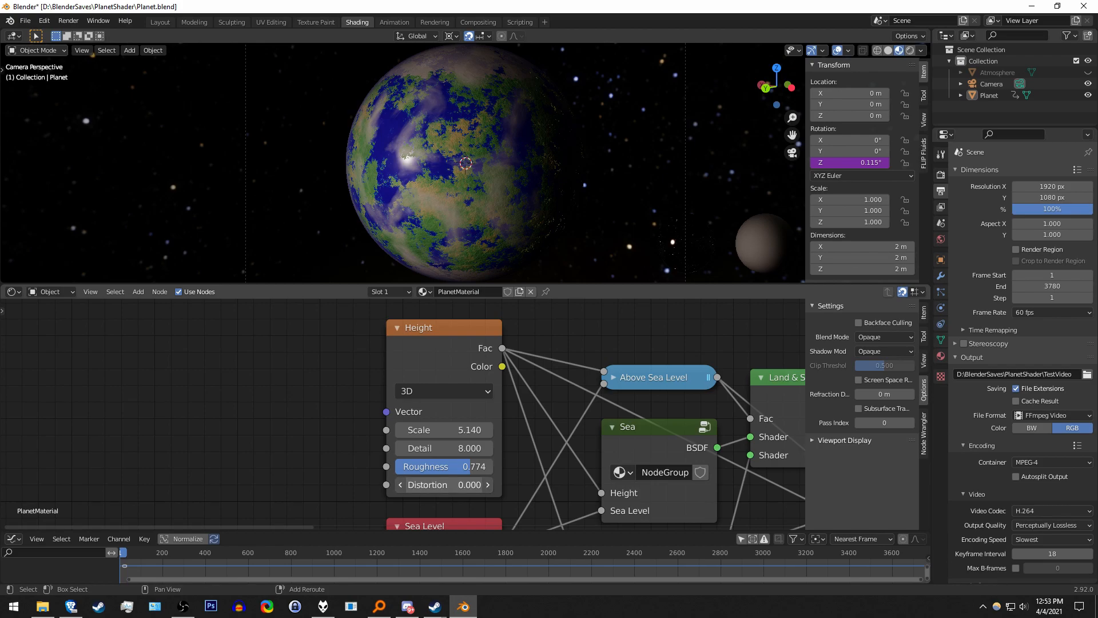
left_click(443, 485)
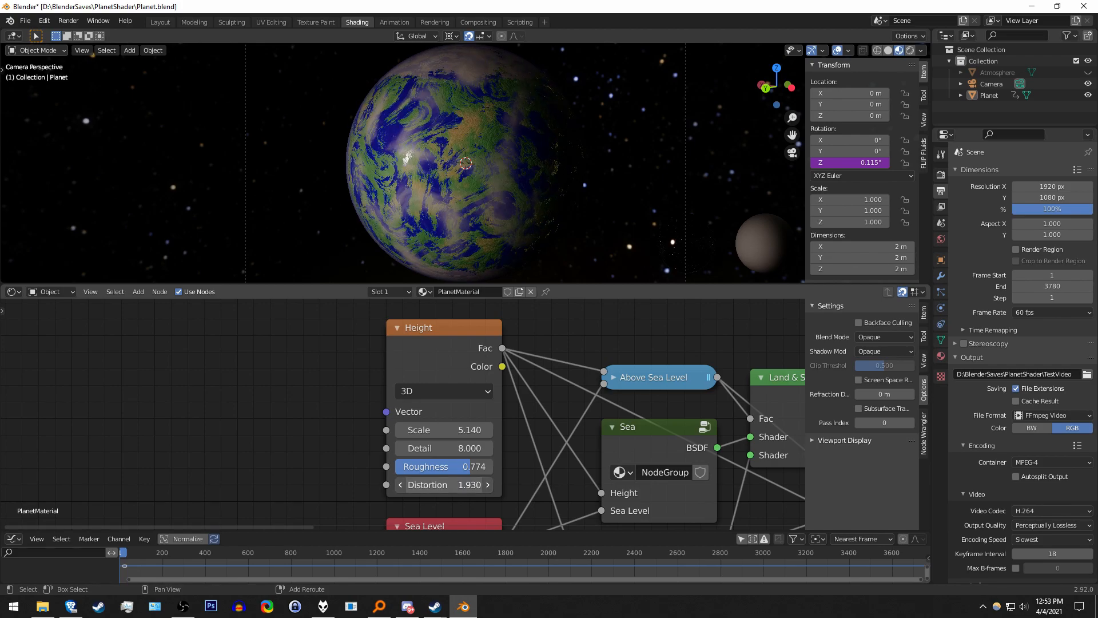
double_click(442, 484)
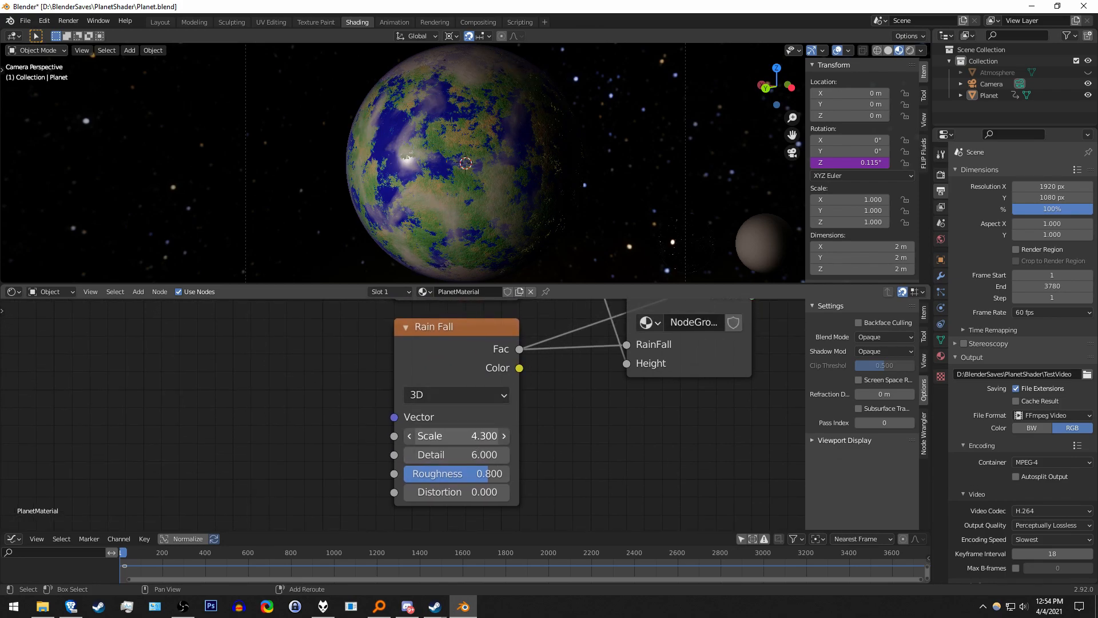
Move a Sea Color ramp stop to position 0.823 inside the Sea group.
left_click_drag(484, 435, 455, 435)
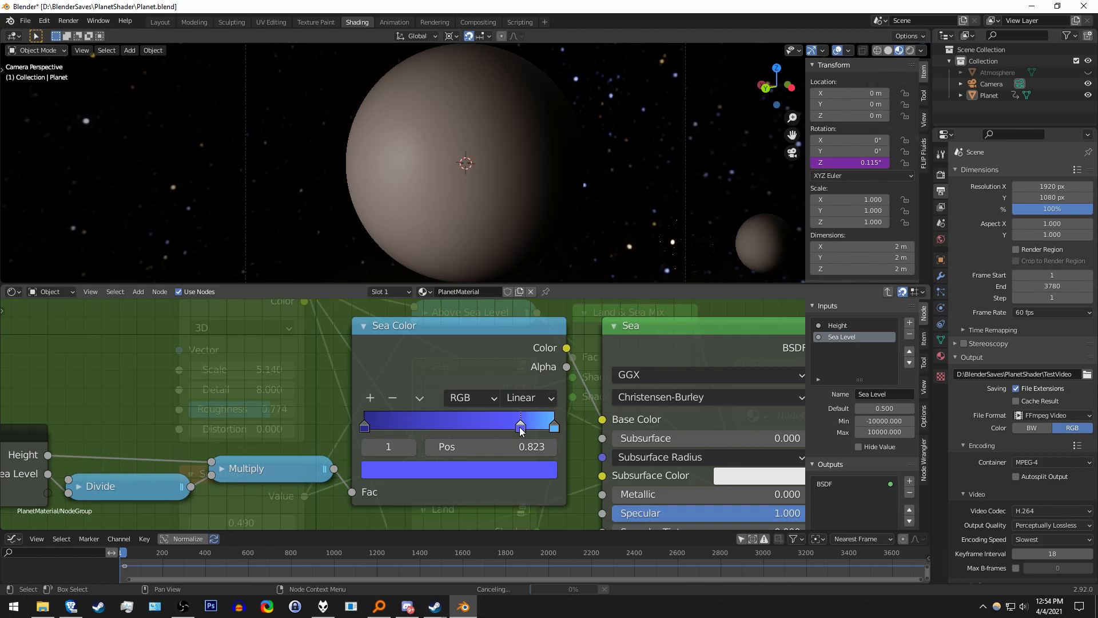
Shift a sea ramp stop brighter and give it an orange-red colour.
left_click_drag(520, 422, 552, 422)
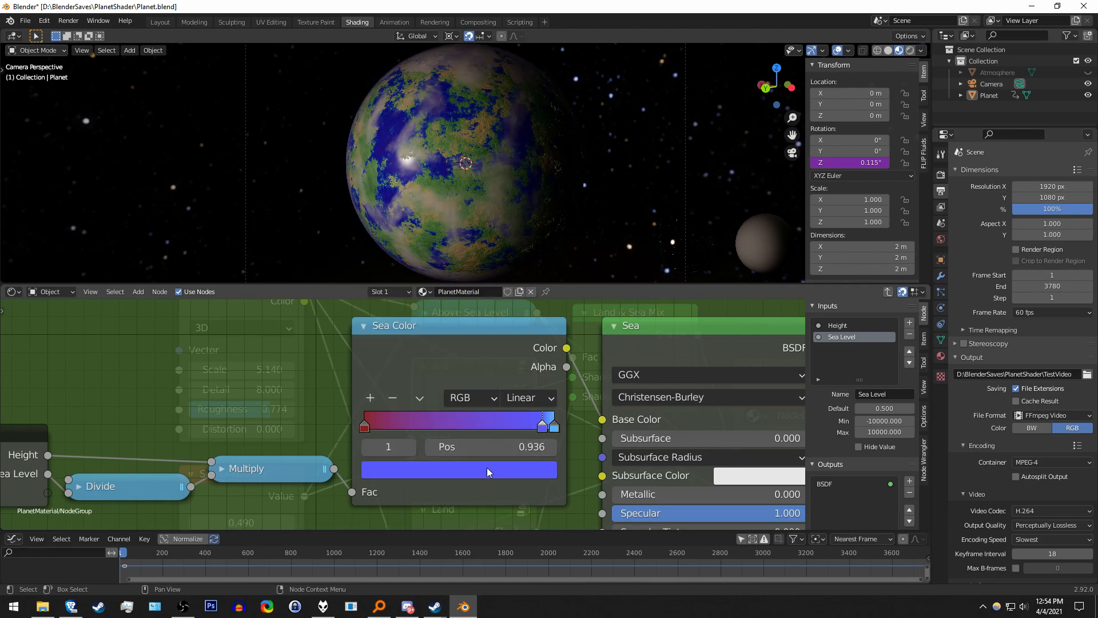
left_click(458, 470)
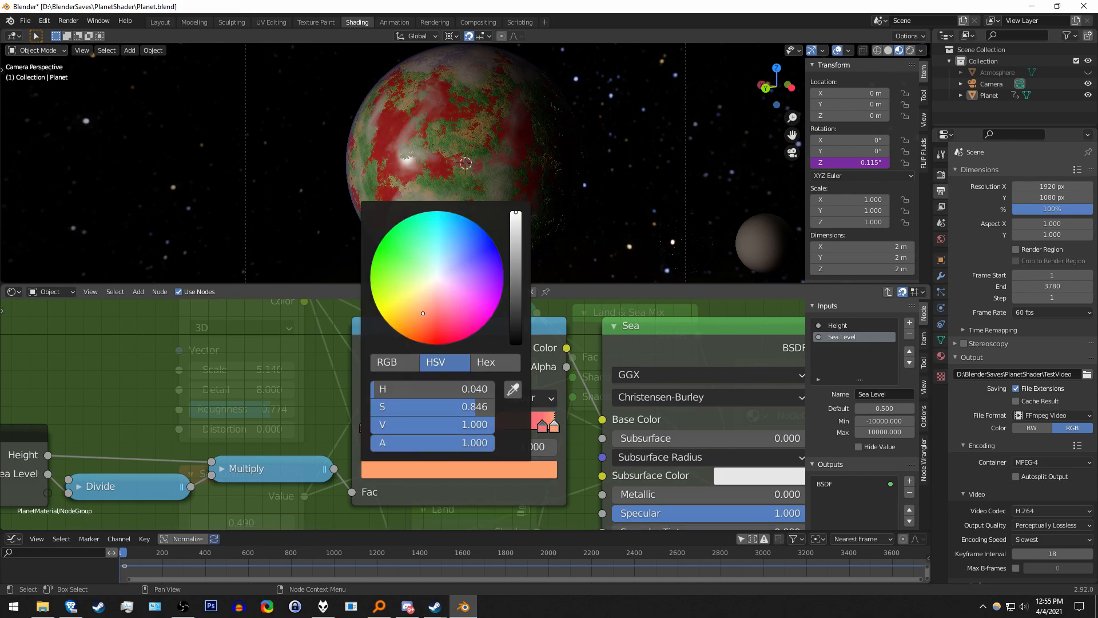
left_click(580, 425)
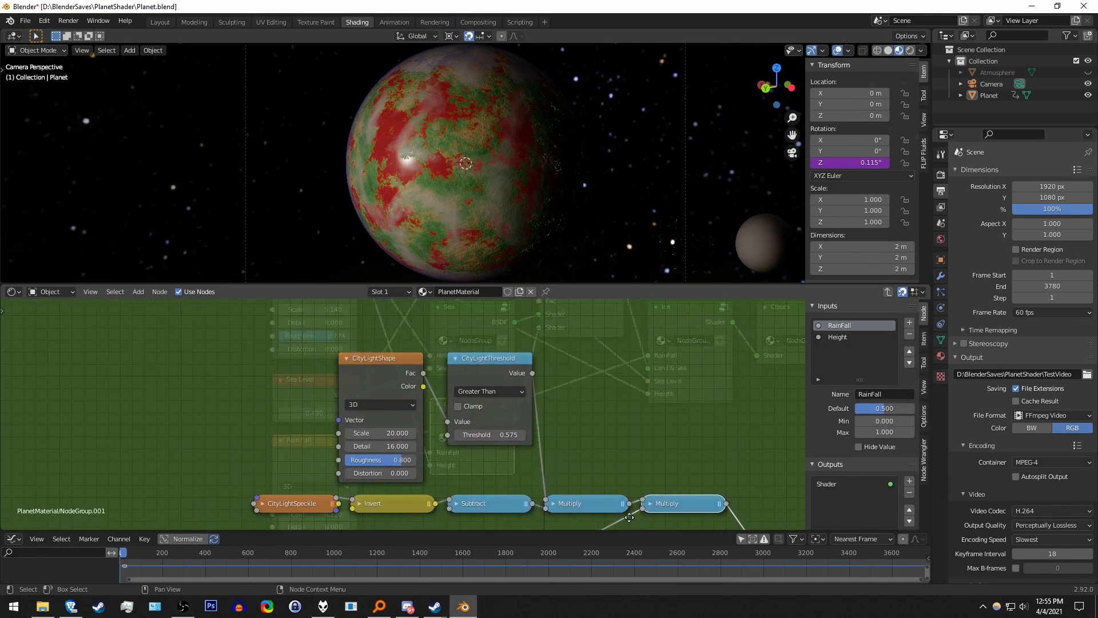
Set city light threshold 0.485, shape scale 6.6, and a pink emission colour.
left_click_drag(490, 434, 504, 434)
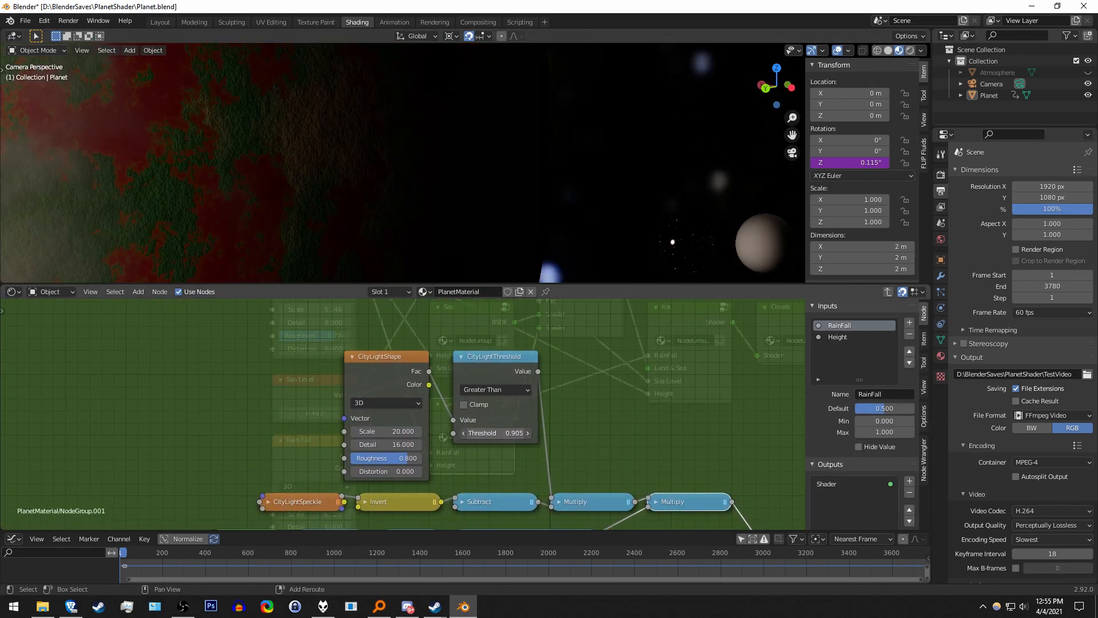
left_click_drag(527, 432, 462, 433)
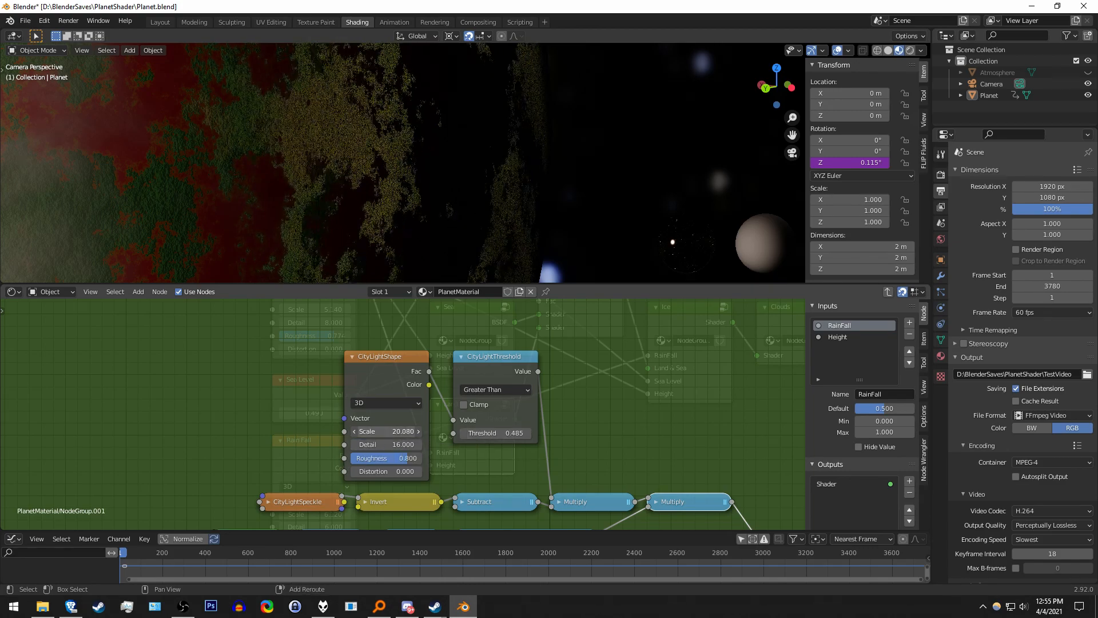
left_click_drag(386, 430, 386, 431)
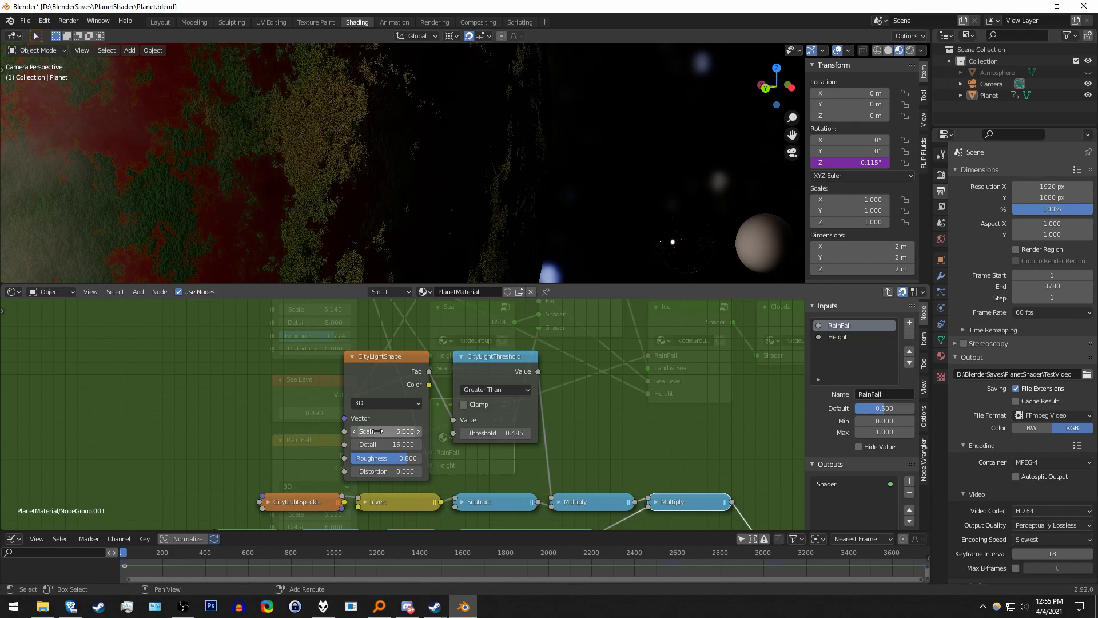
left_click_drag(493, 433, 505, 433)
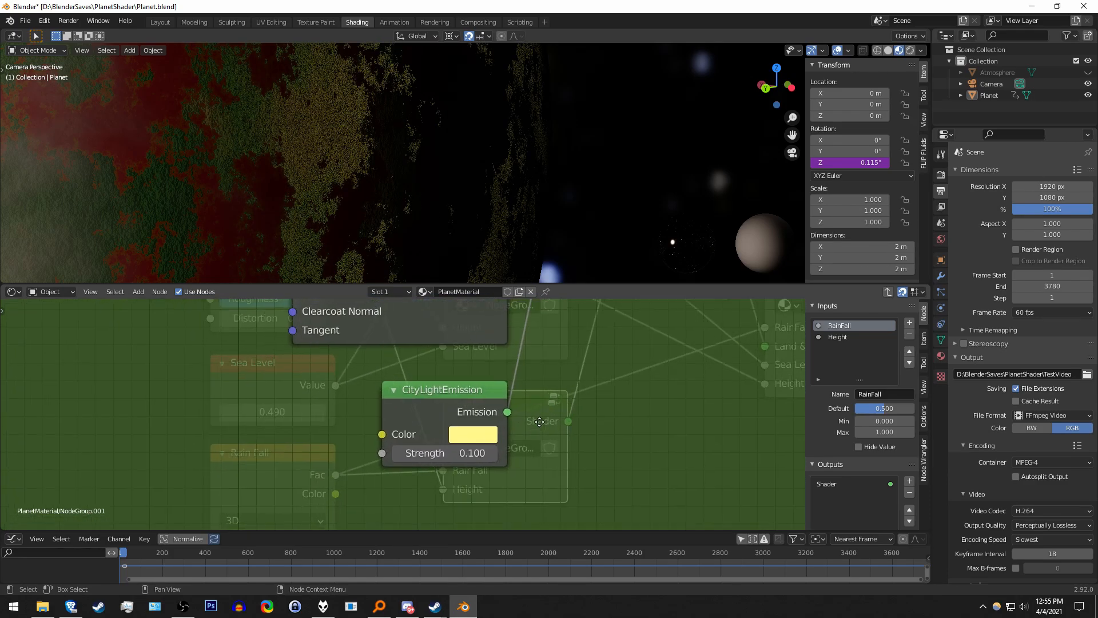
left_click(472, 434)
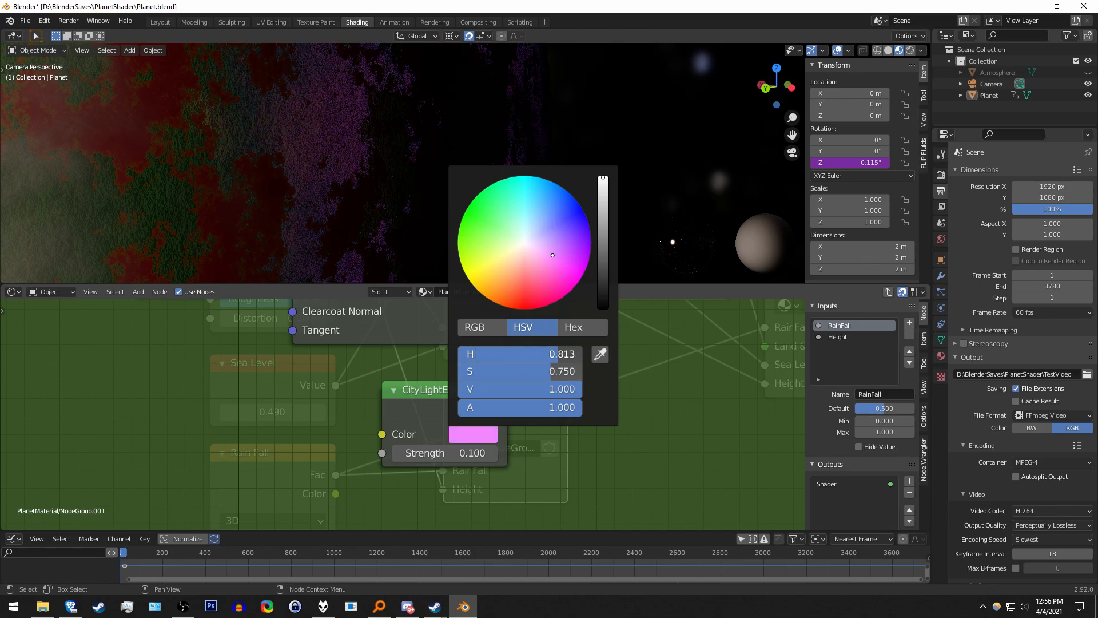
type(".1")
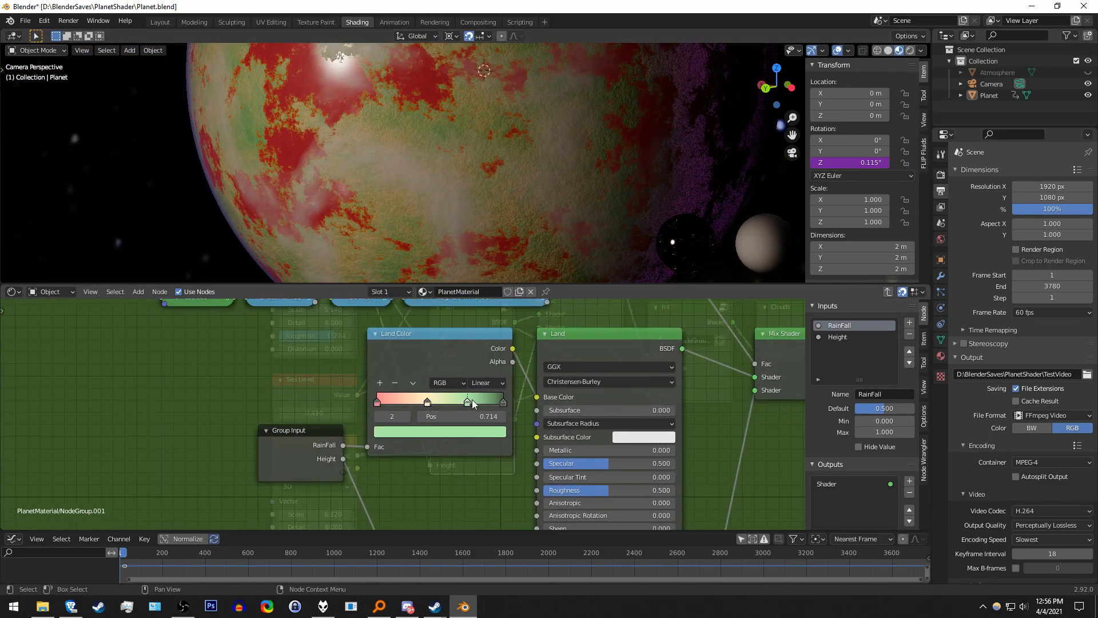
Shift the Land Color ramp stops and darken one stop to near-black green (value about 0.1).
left_click_drag(468, 400, 410, 400)
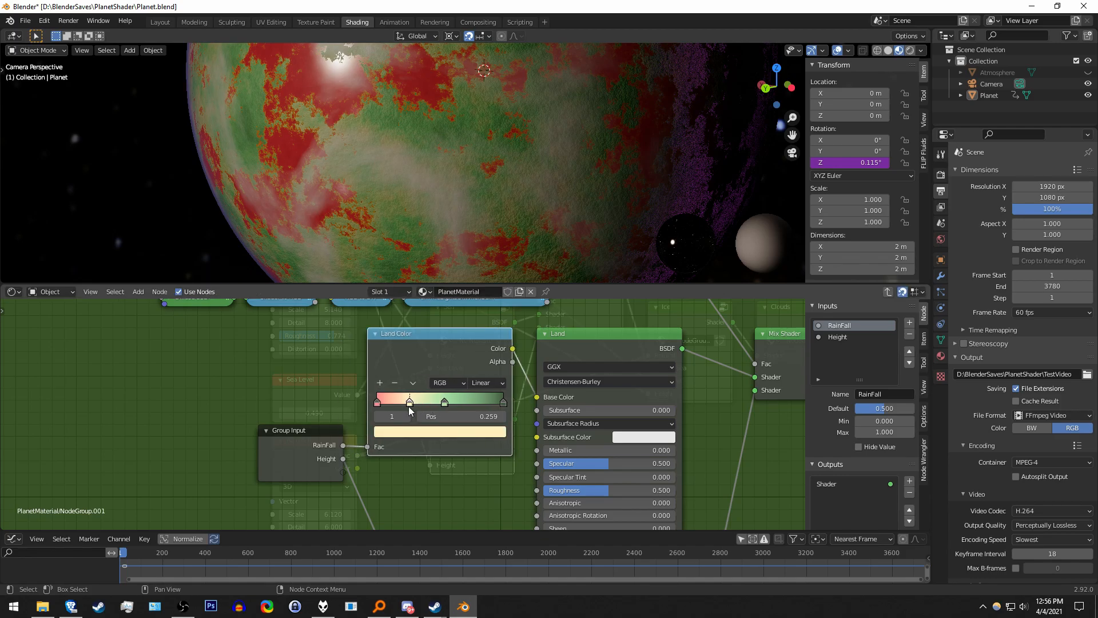
left_click_drag(410, 401, 433, 401)
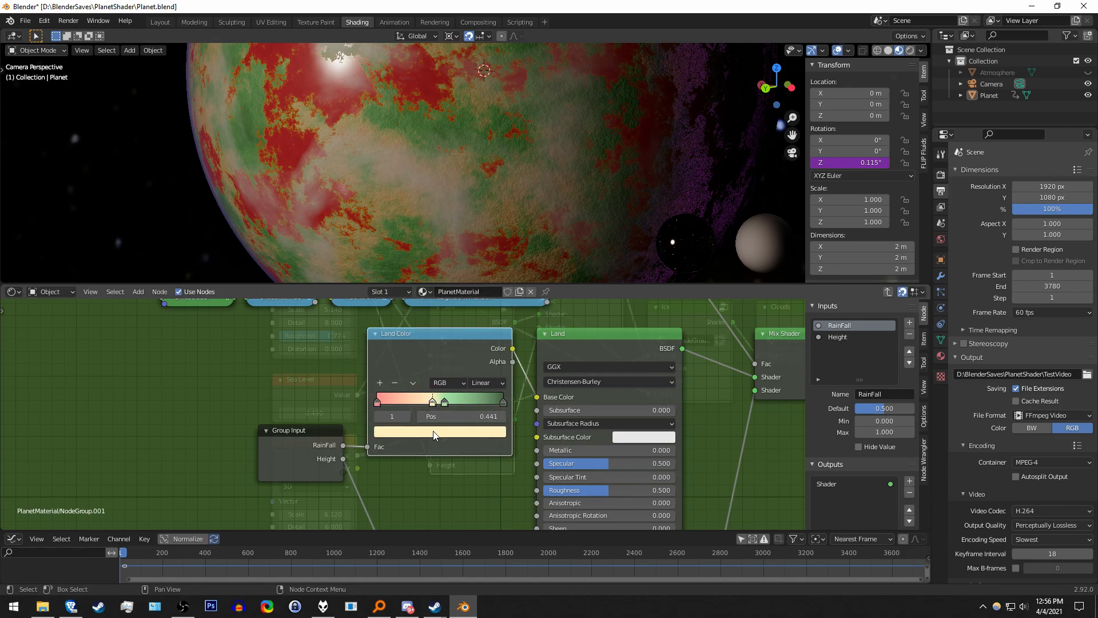
left_click(439, 430)
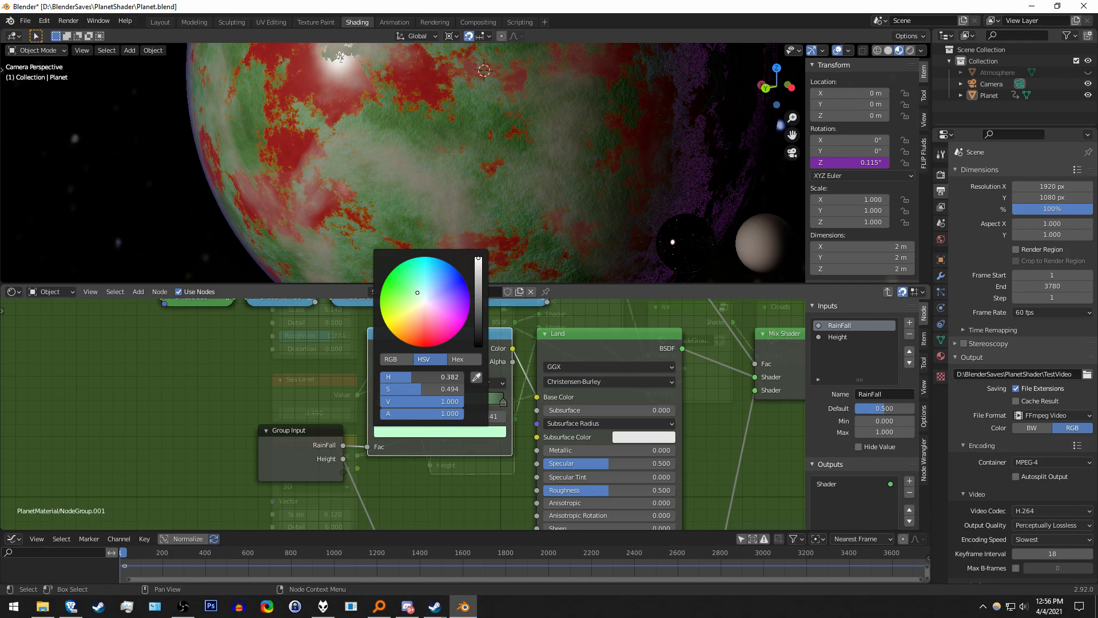
left_click_drag(417, 293, 413, 295)
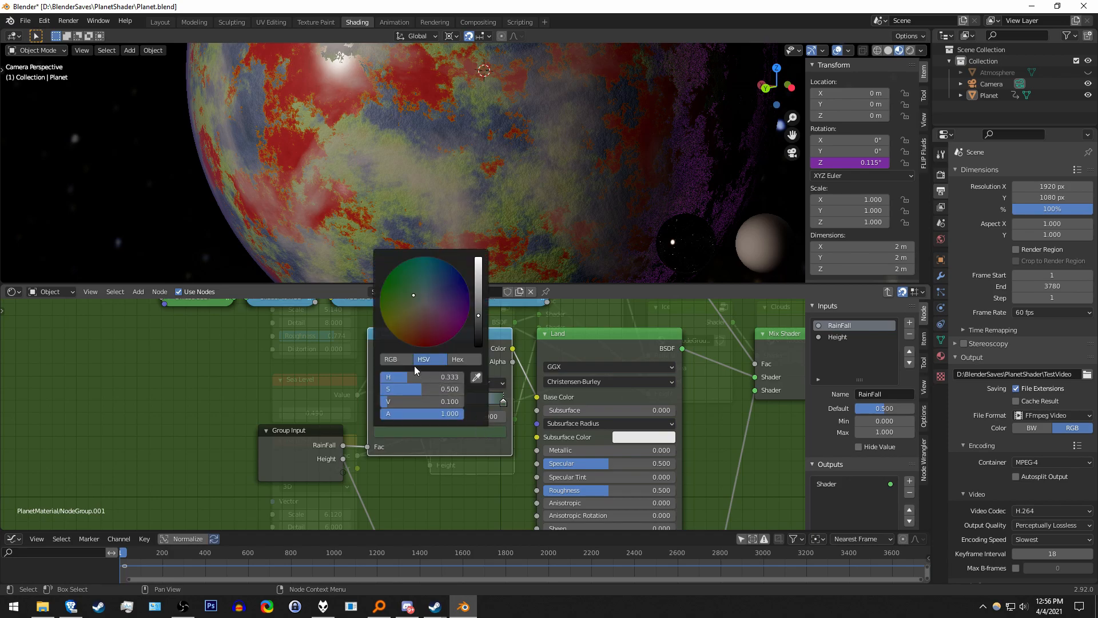
left_click(502, 485)
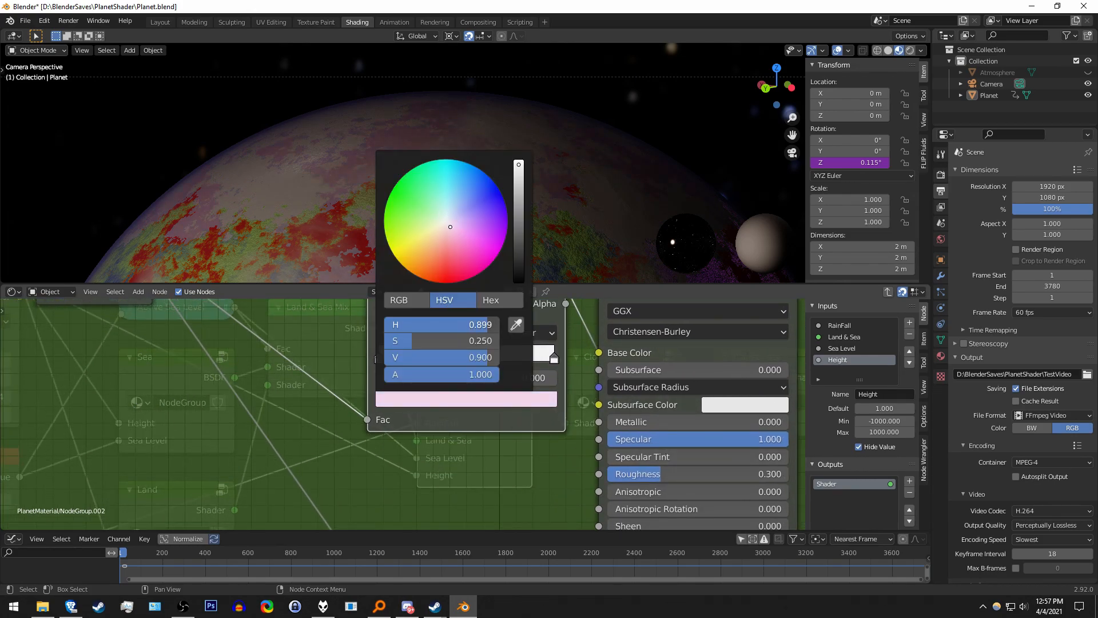
Change NodeGroup.002's pink colour to peach with H 0.075 and S 0.423.
left_click(449, 223)
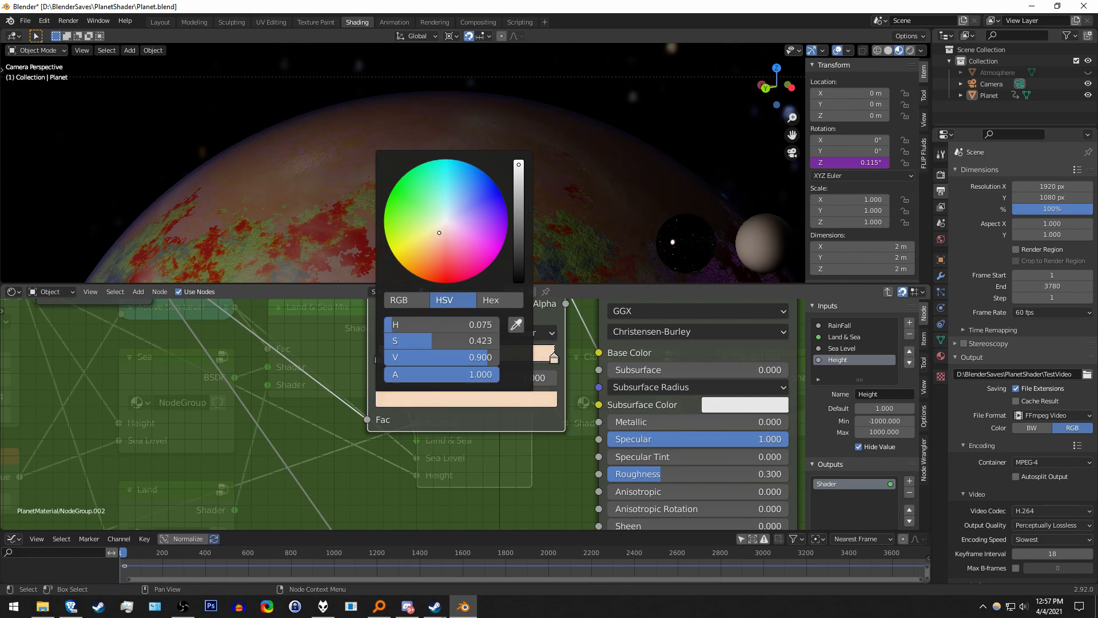
left_click_drag(439, 232, 443, 224)
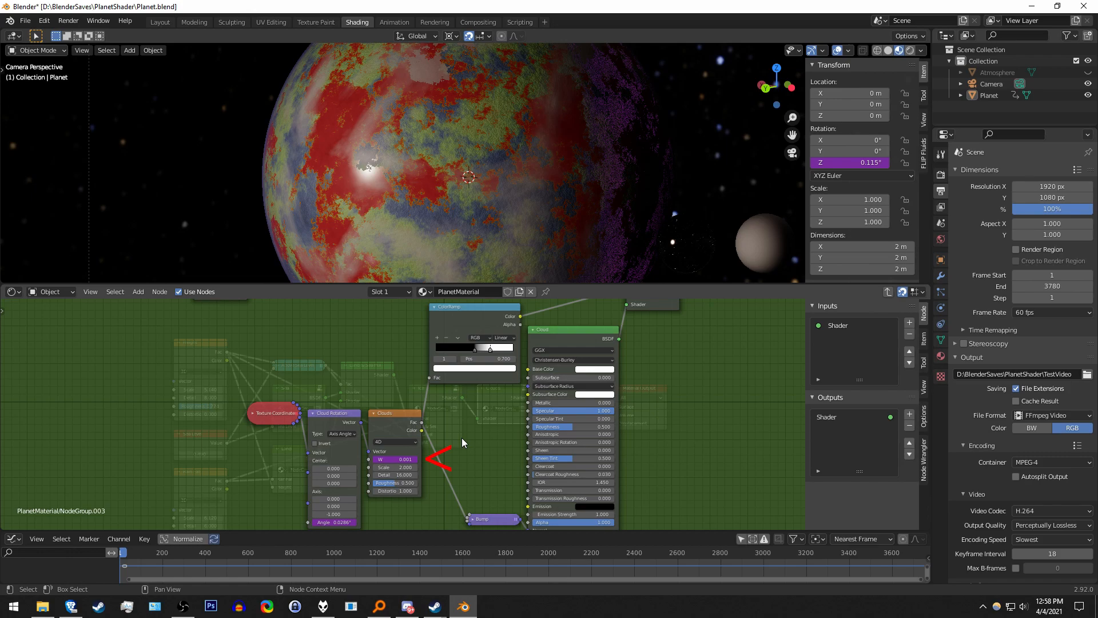
Reposition the Clouds ColorRamp's black and white stops, leaving the dark stop at 0.345.
left_click_drag(462, 441, 549, 440)
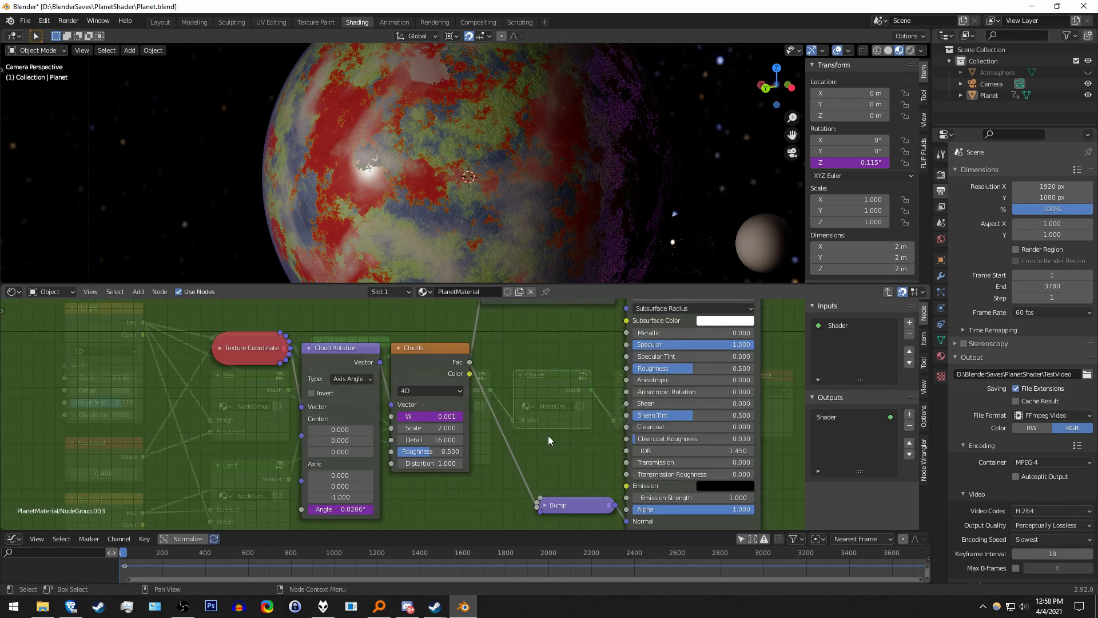
mouse_move(430, 427)
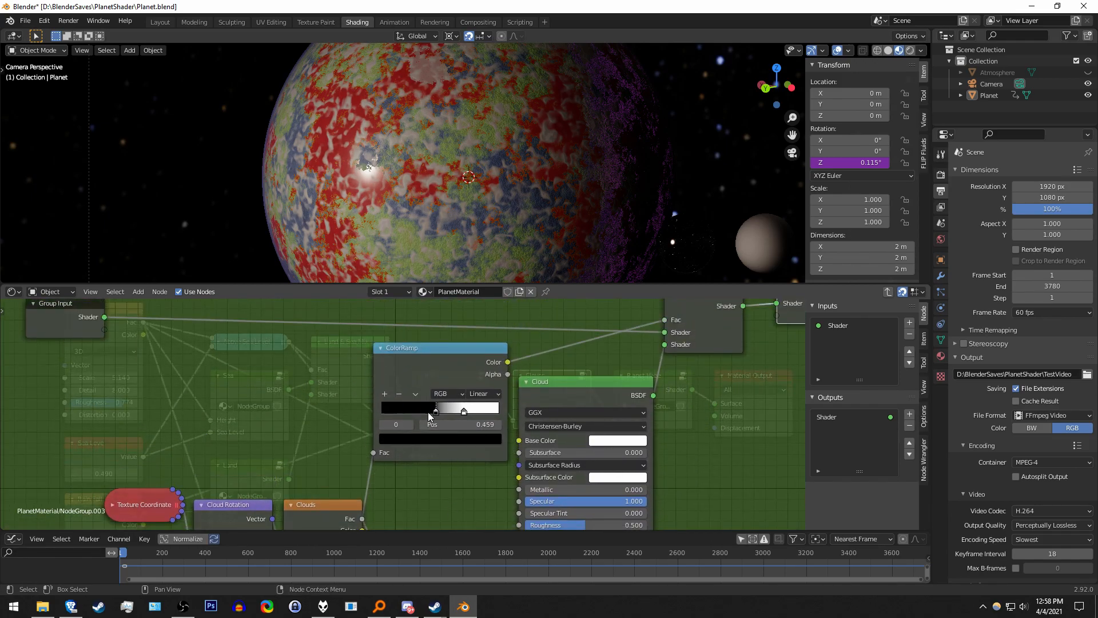
left_click_drag(462, 410, 408, 409)
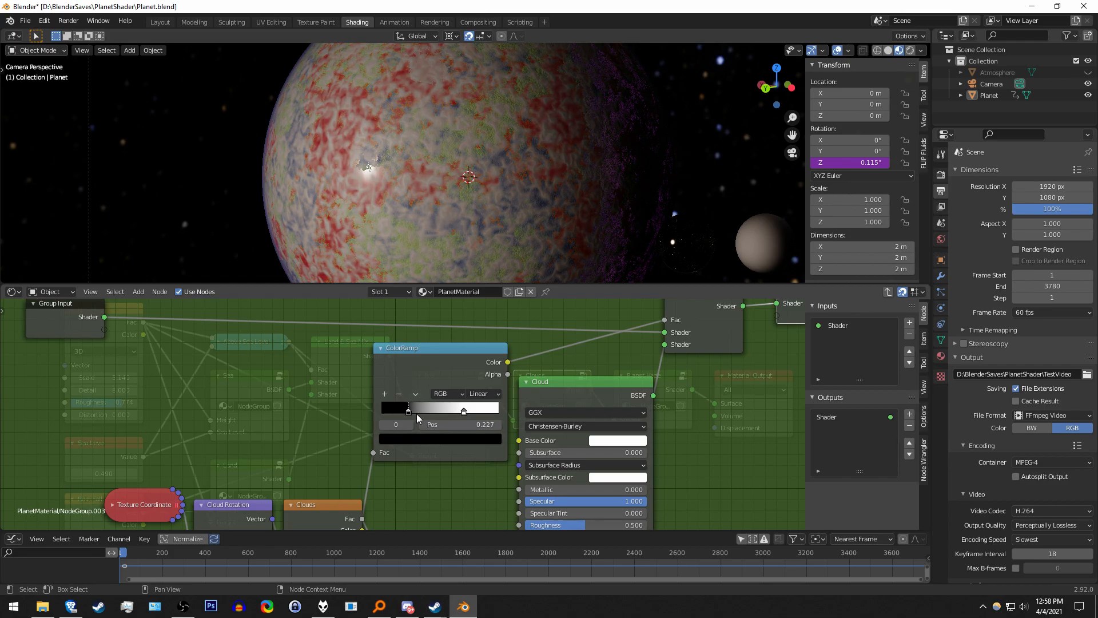
left_click_drag(408, 409, 463, 412)
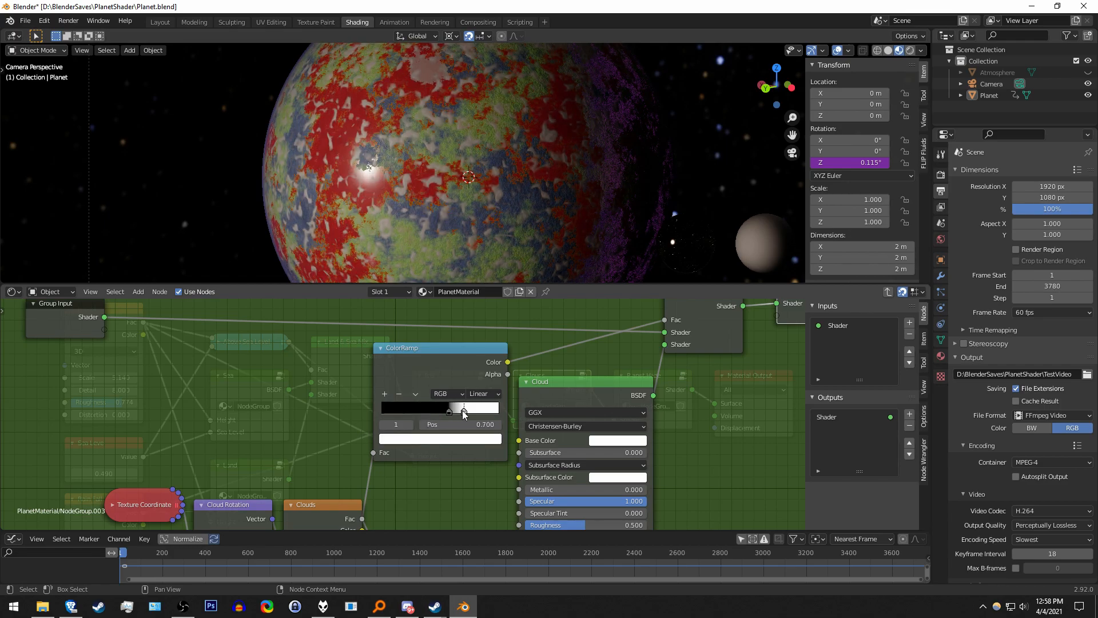
left_click_drag(462, 408, 443, 409)
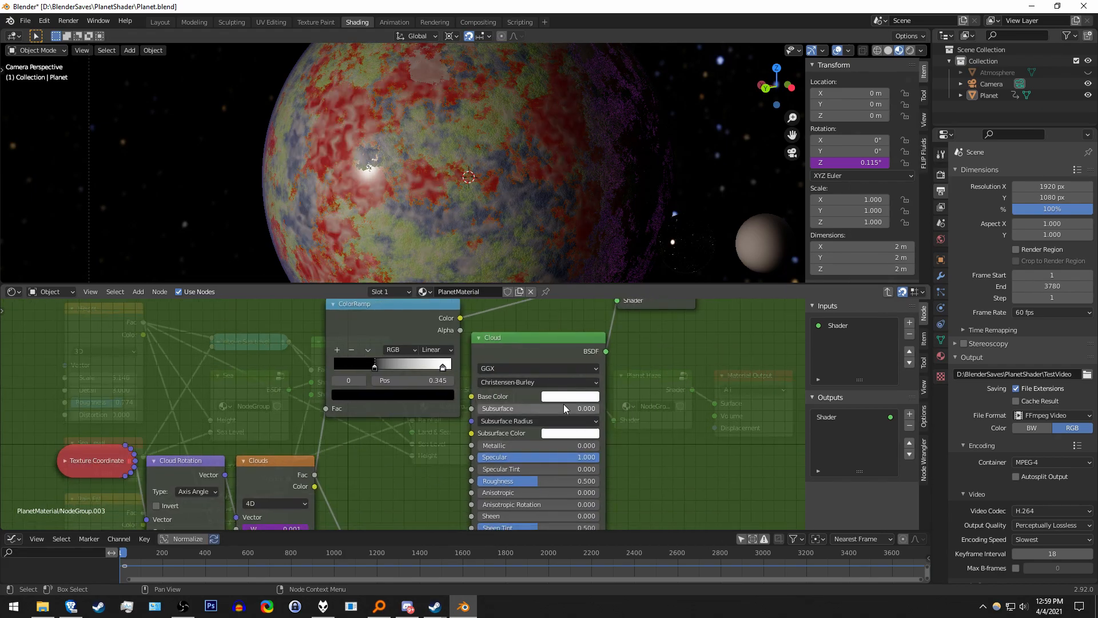
Set the Cloud BSDF base colour to cyan (H 0.503, S 0.770, V 1.0).
left_click(570, 396)
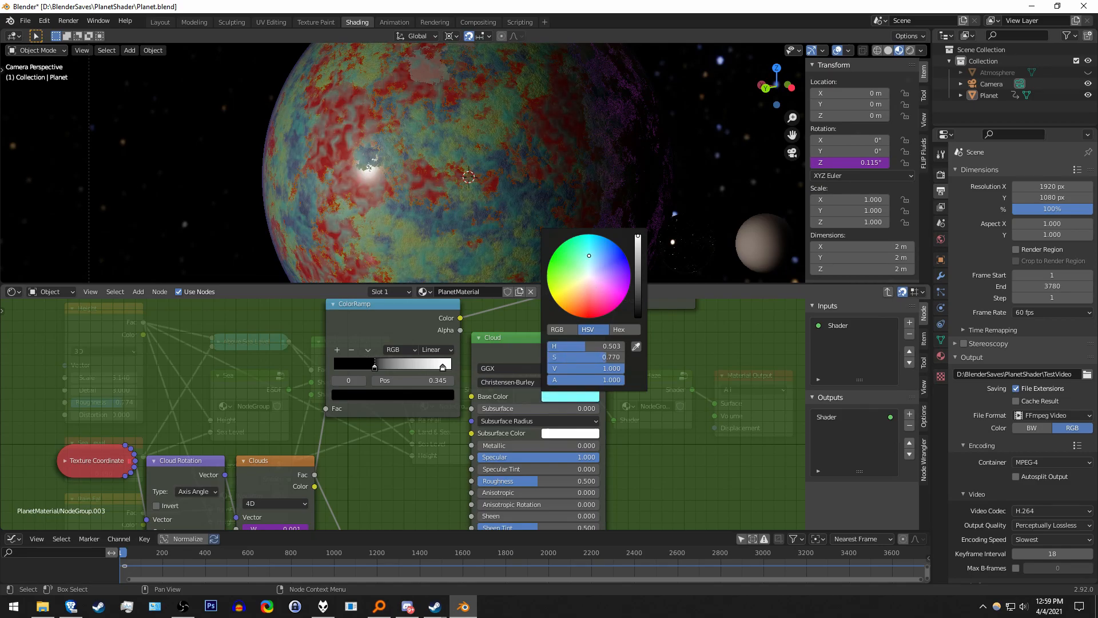
left_click_drag(589, 256, 578, 291)
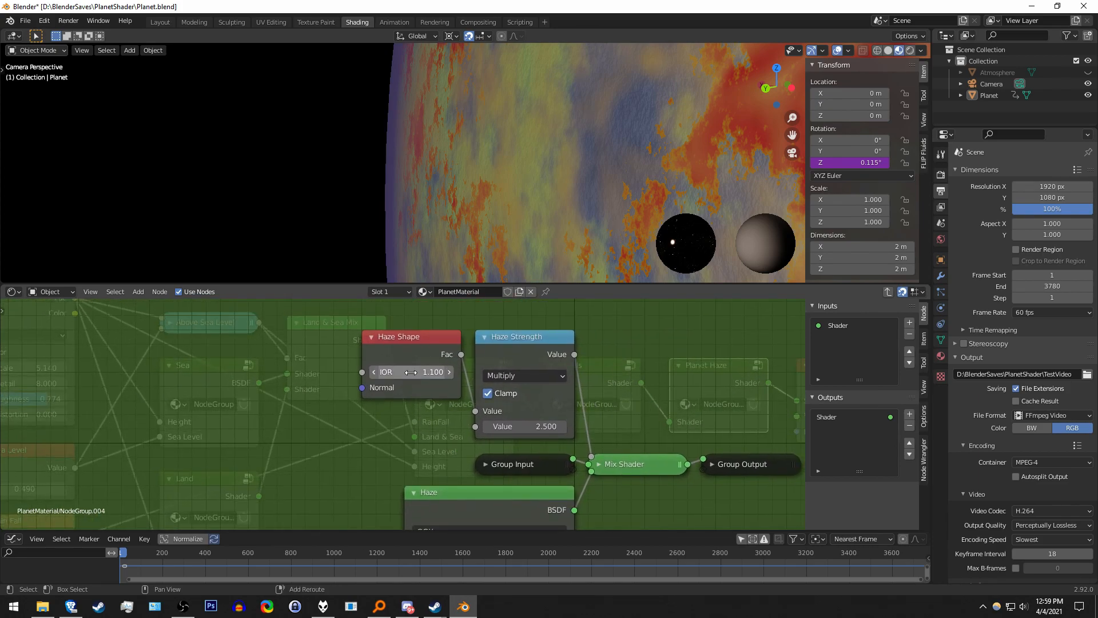
Drag NodeGroup.004's Haze Shape IOR field to about 1.100.
left_click_drag(392, 371, 435, 371)
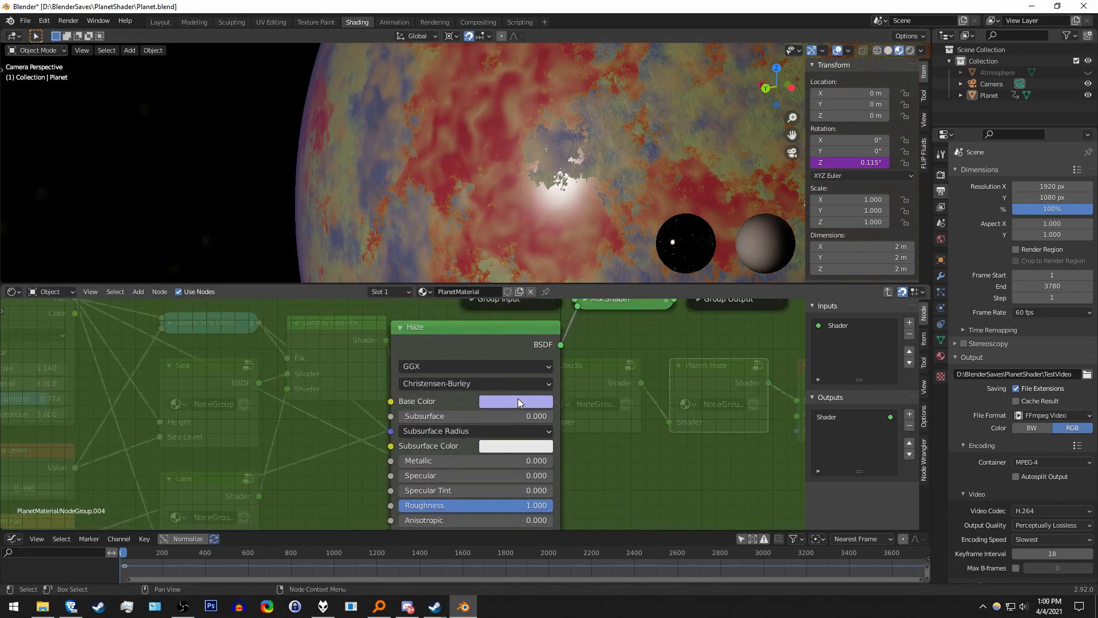
Change the Haze BSDF base colour from lavender to orange (H 0.073, S 0.713).
left_click(516, 400)
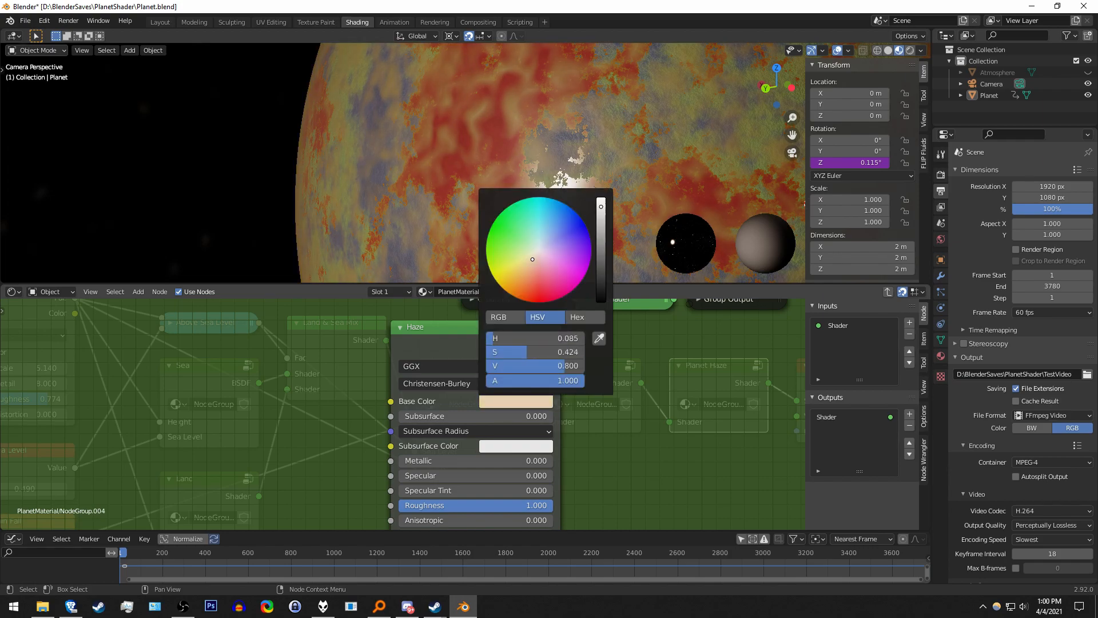
left_click_drag(533, 259, 525, 258)
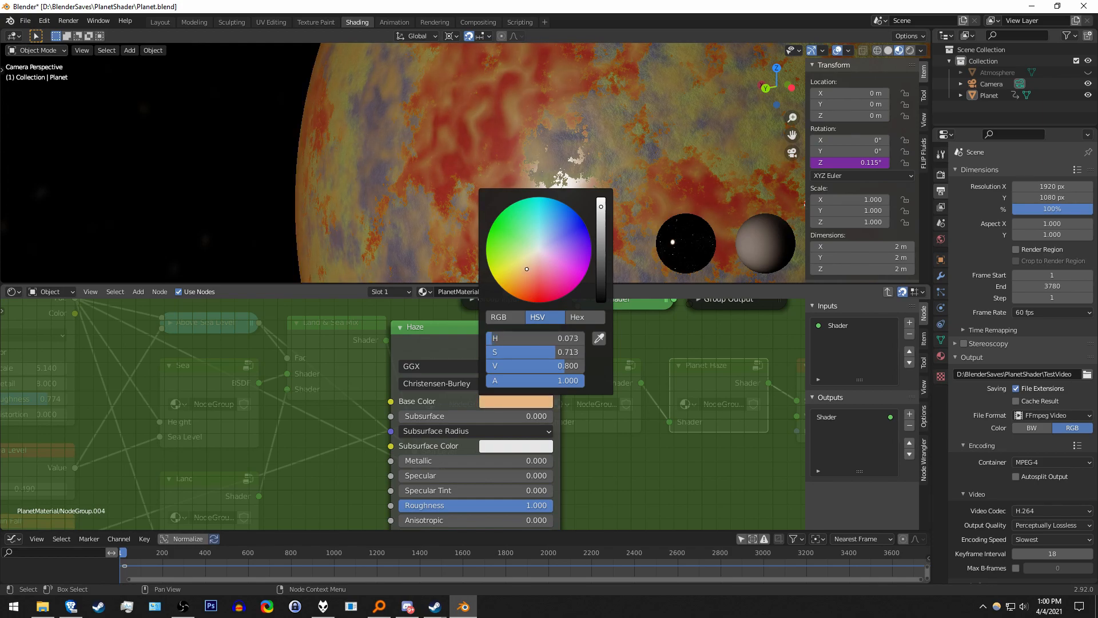
left_click(615, 366)
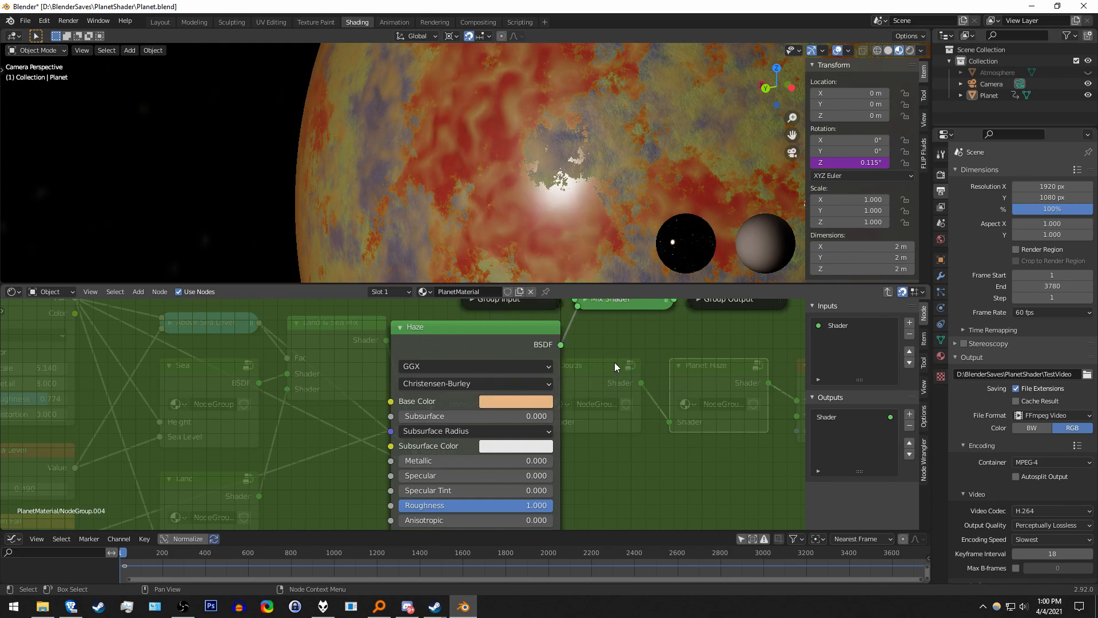